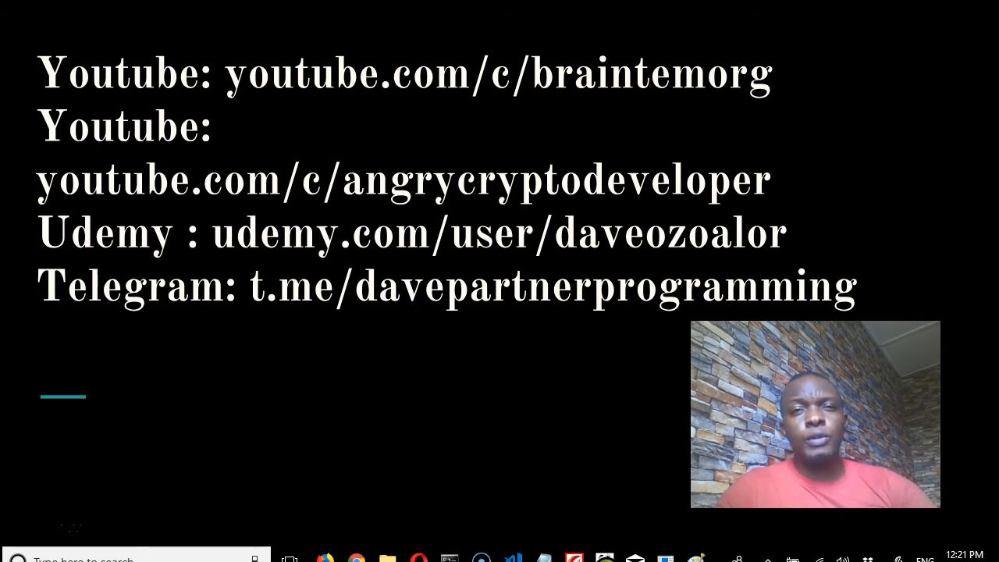
mouse_move(523, 363)
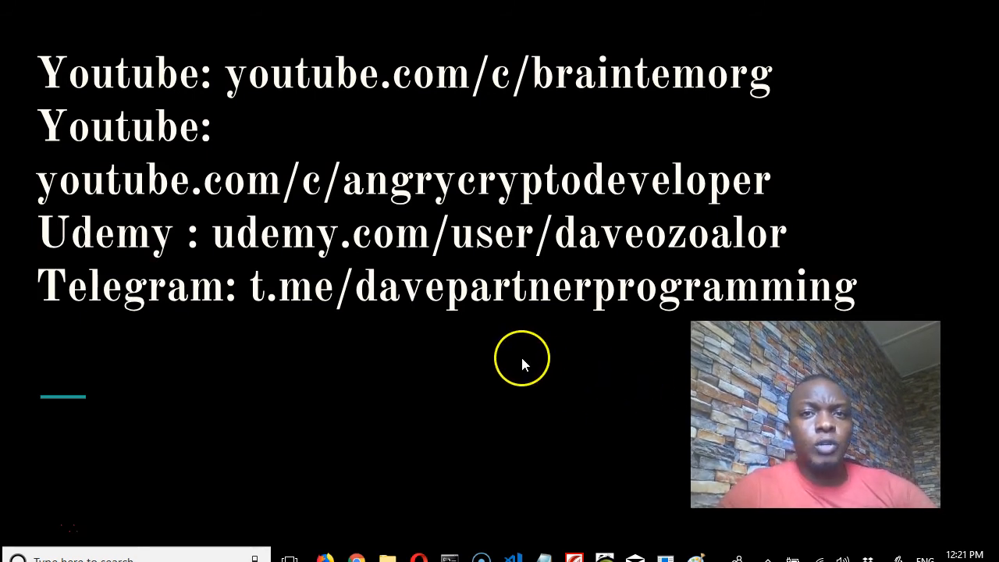
mouse_move(352, 292)
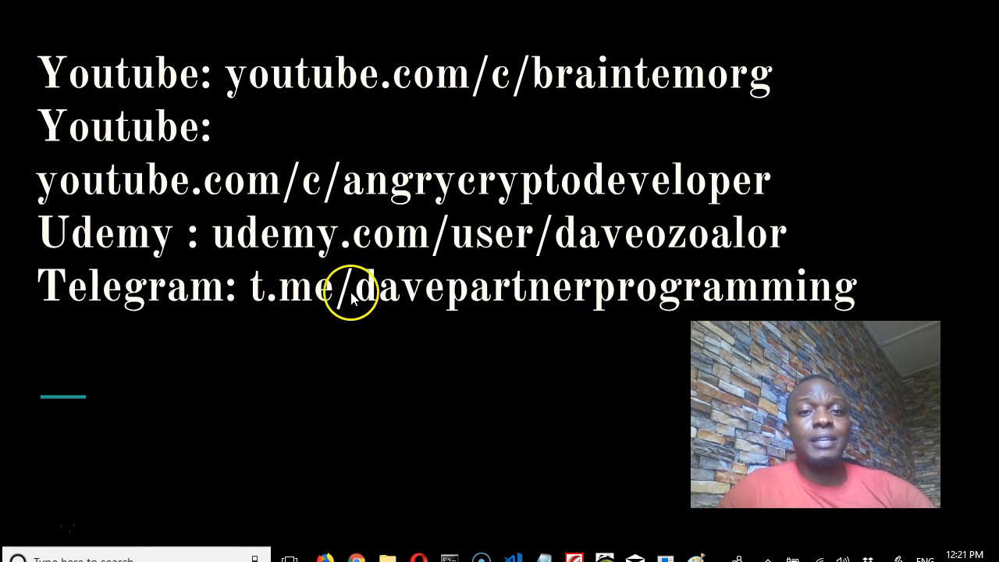
mouse_move(711, 312)
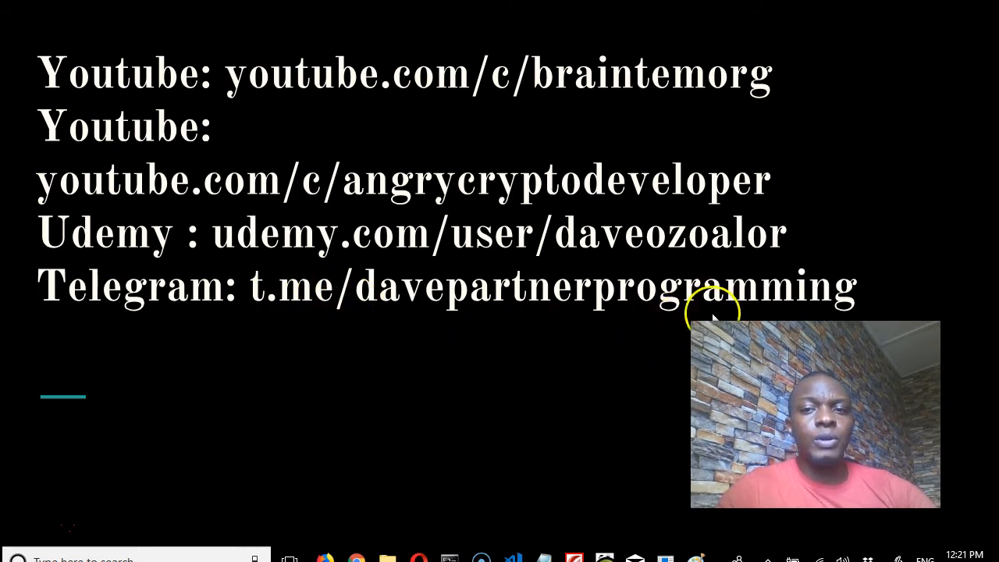
mouse_move(231, 285)
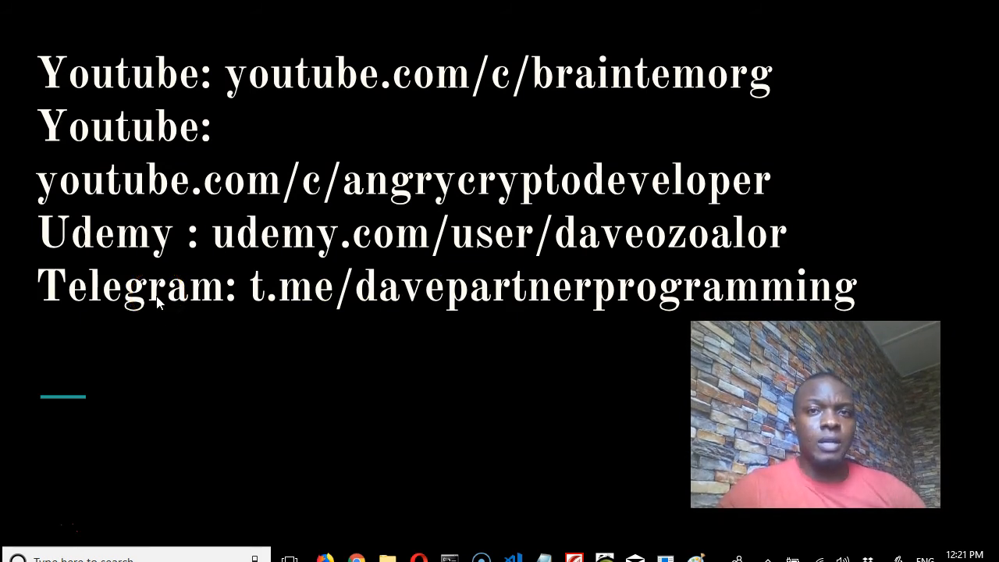
mouse_move(397, 307)
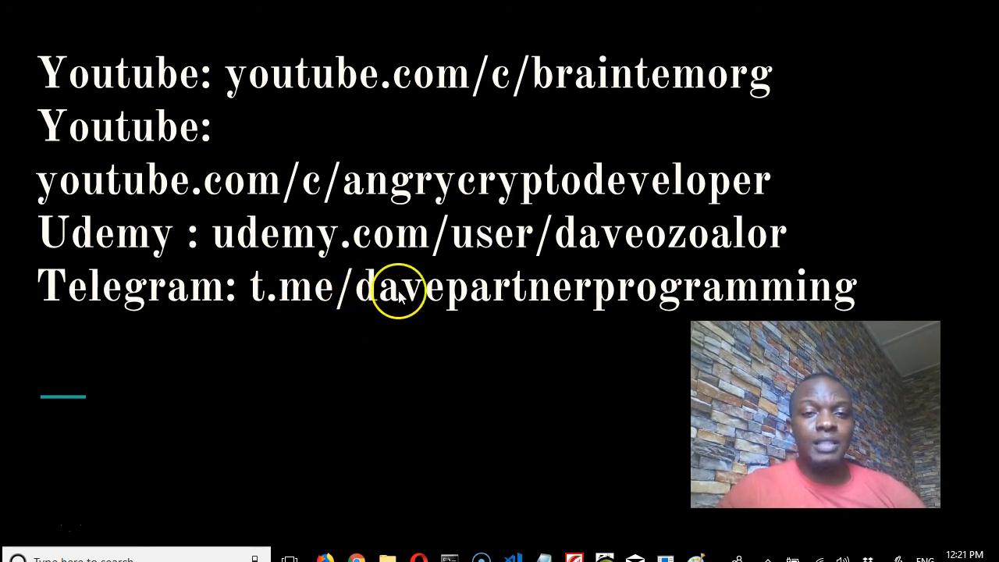
mouse_move(780, 287)
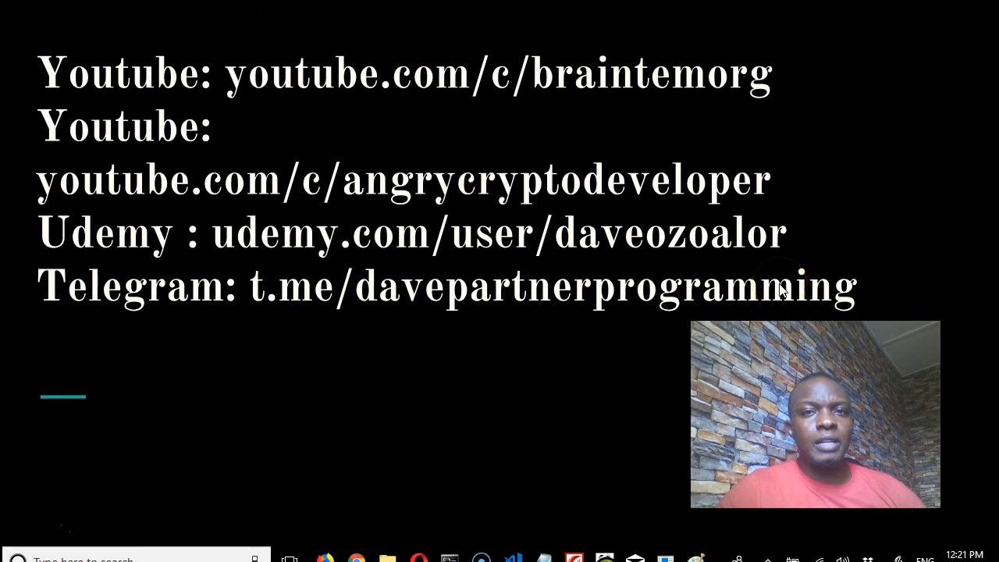
mouse_move(768, 304)
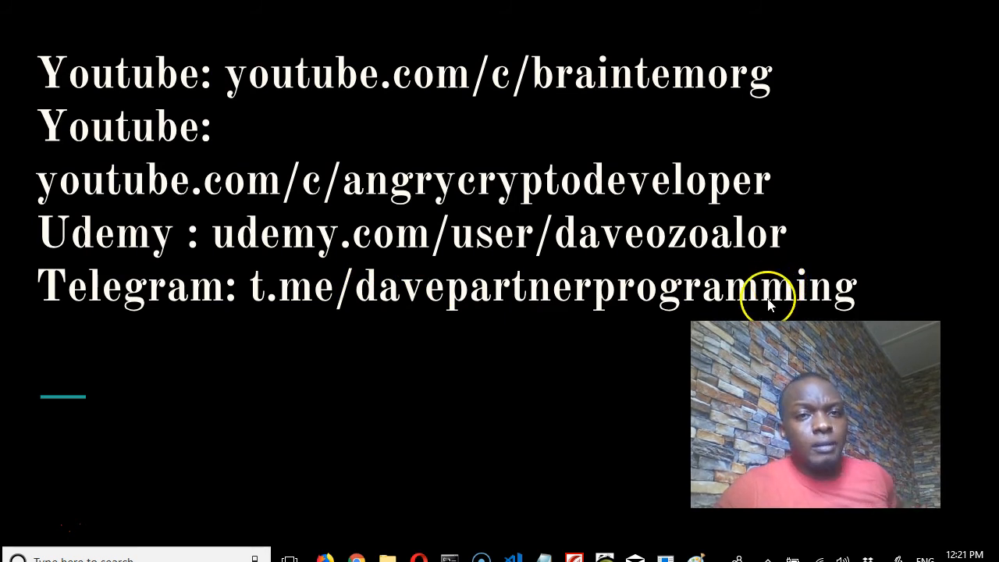
mouse_move(272, 307)
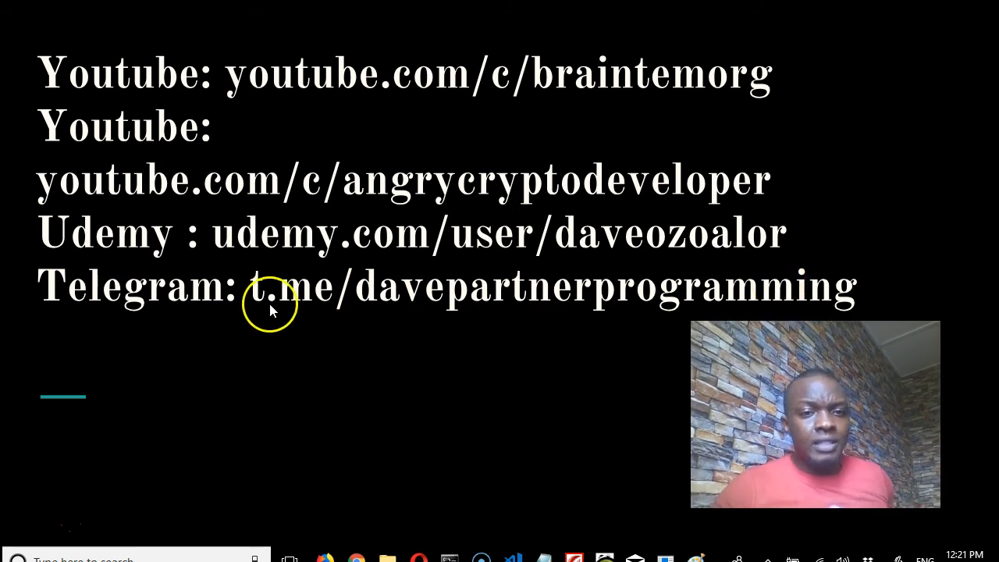
mouse_move(270, 305)
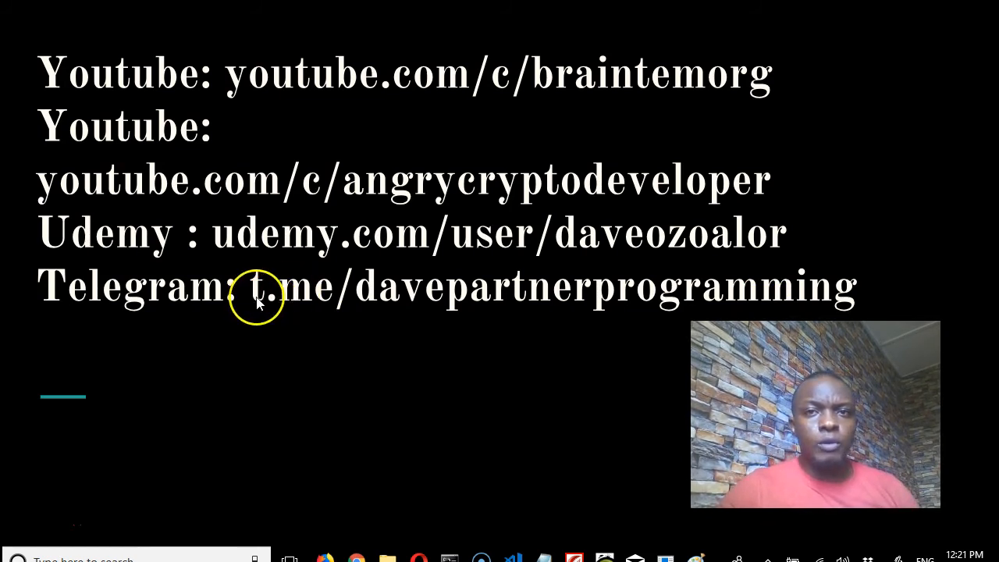
mouse_move(601, 320)
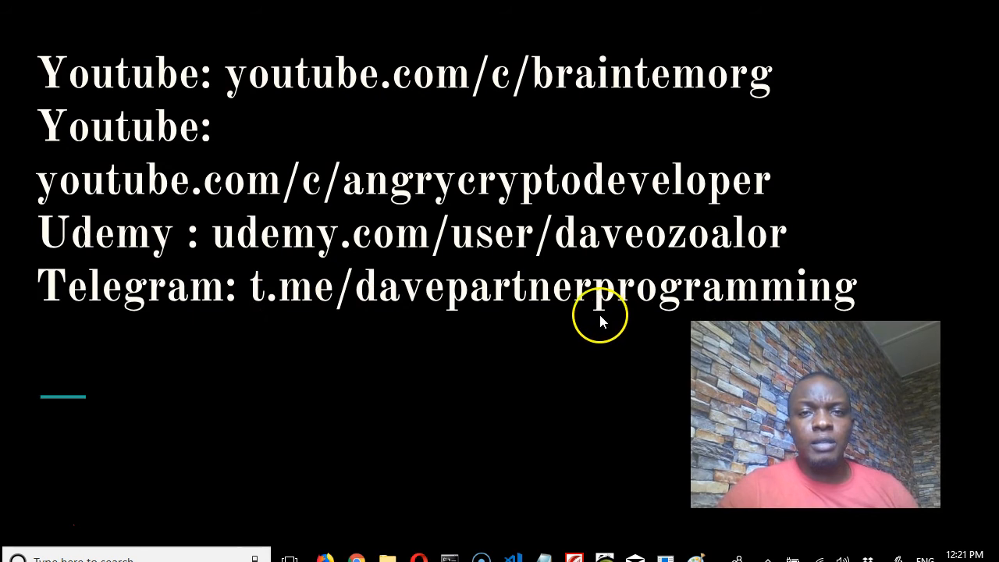
mouse_move(250, 187)
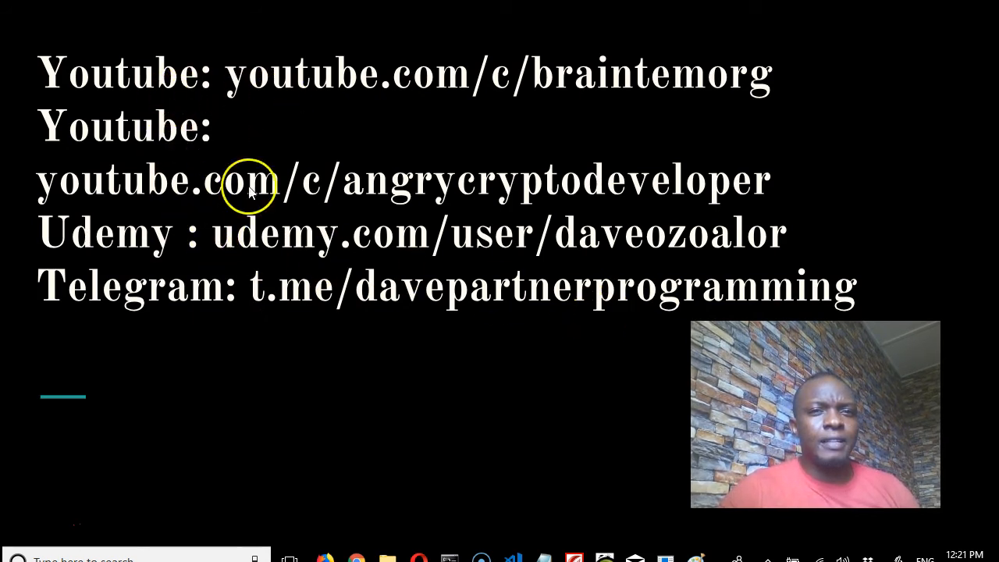